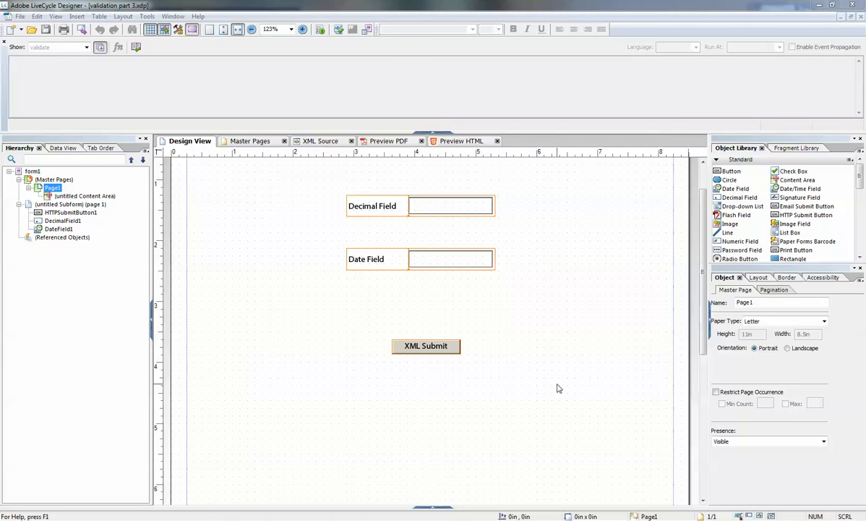
mouse_move(558, 377)
text(S)
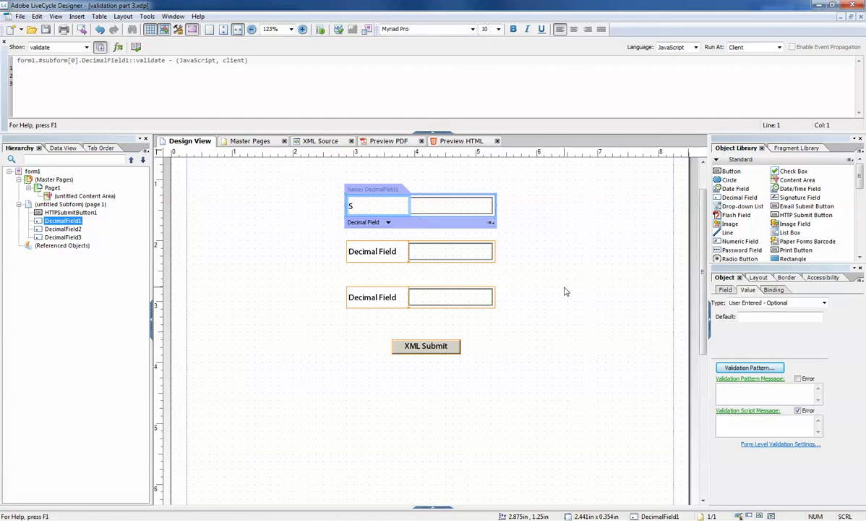
- Caption the three decimal fields Sales of Burgers, Sales of Shakes and Total Sales
text(ales B)
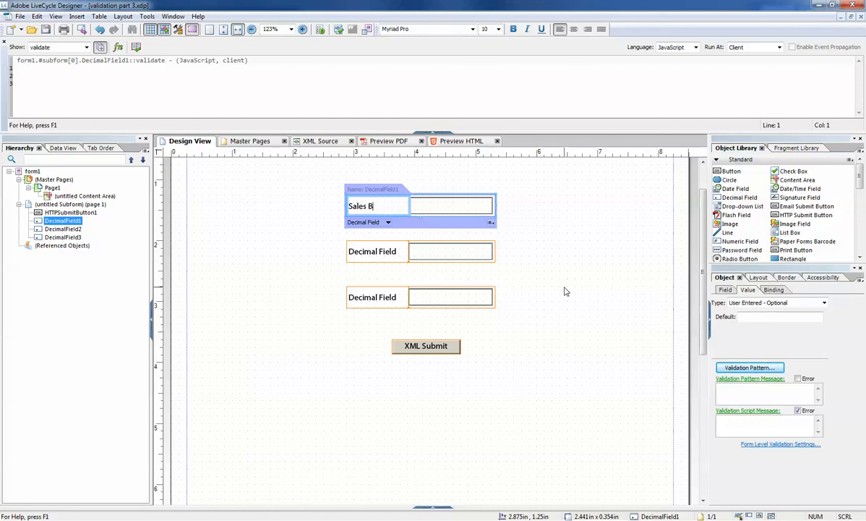
text(of Burgers)
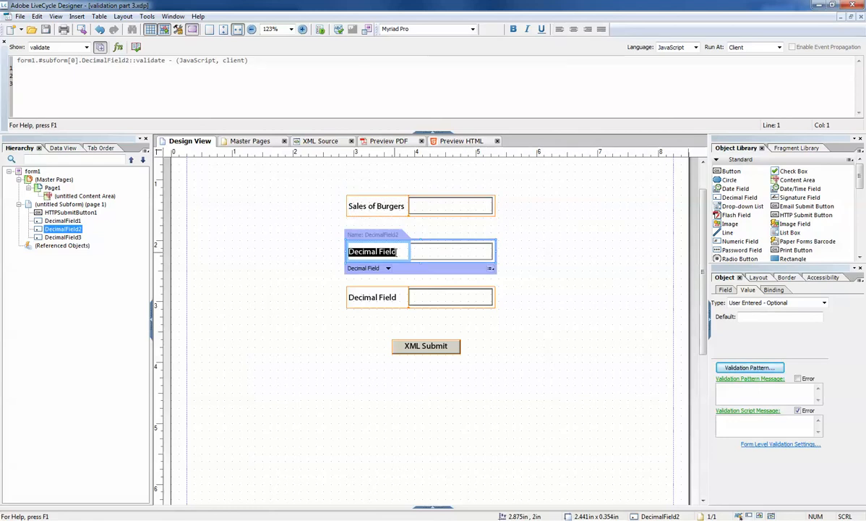
text(Sales of Sha)
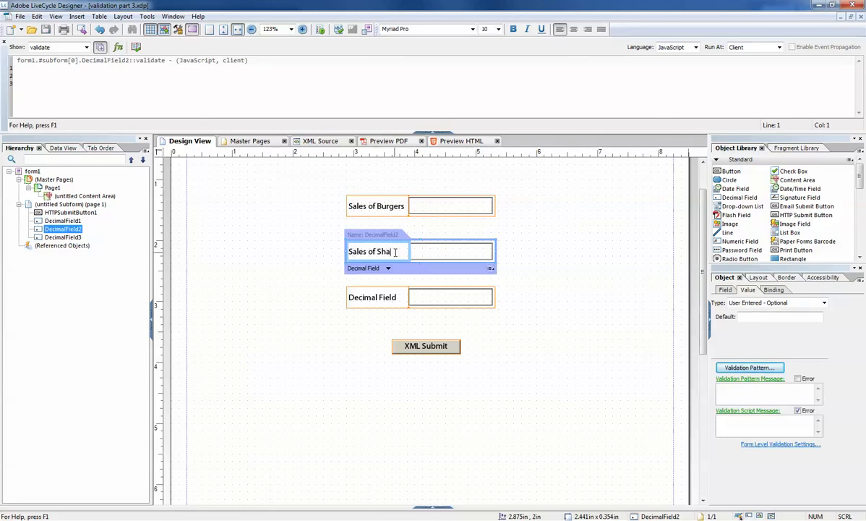
click(52, 187)
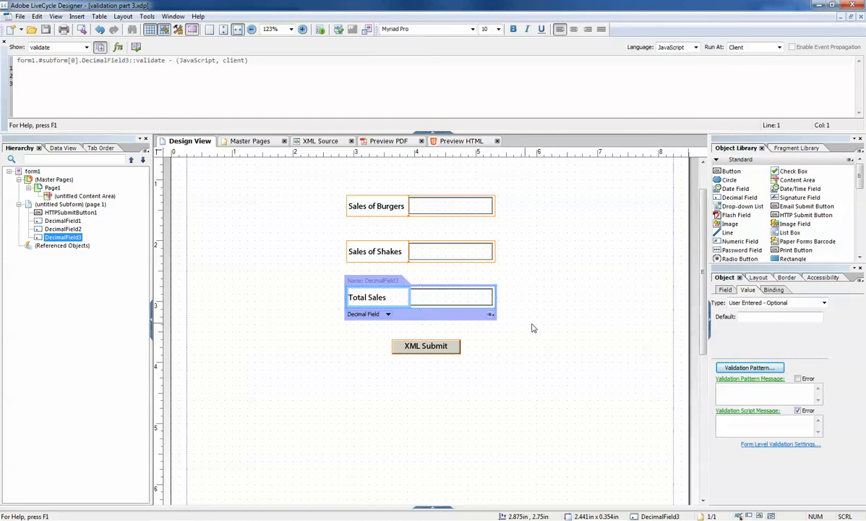
click(52, 187)
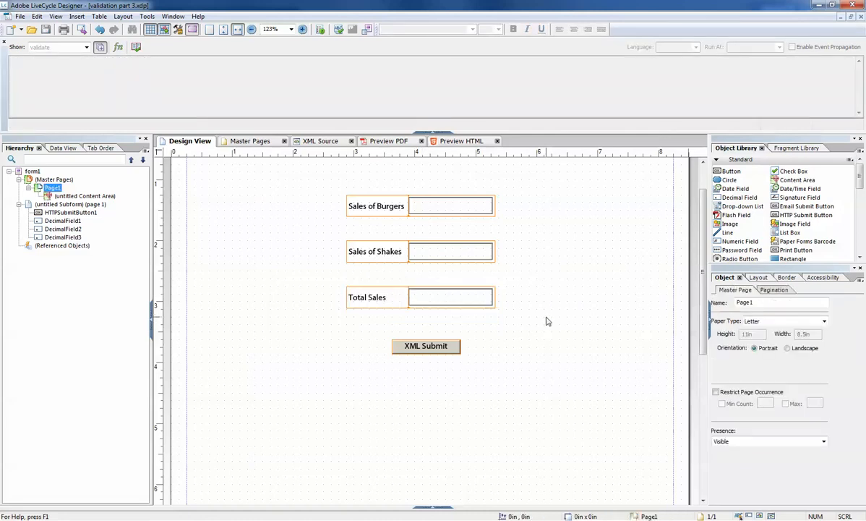
click(451, 205)
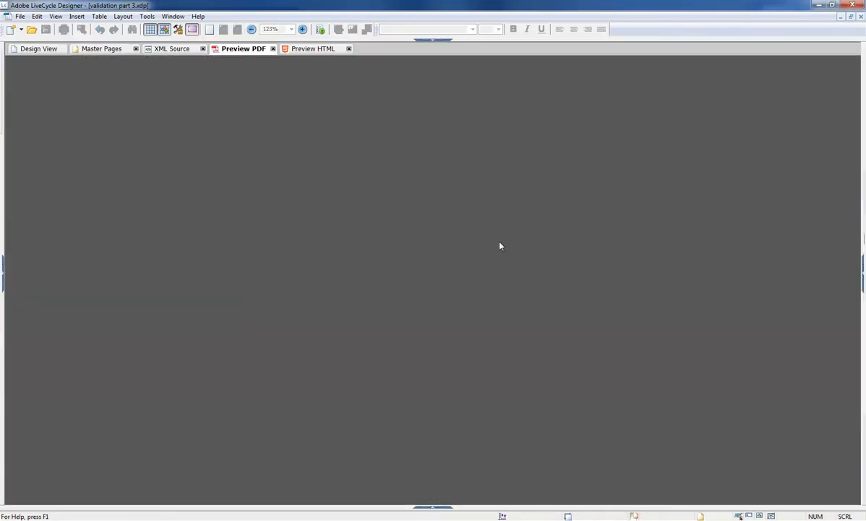
click(243, 48)
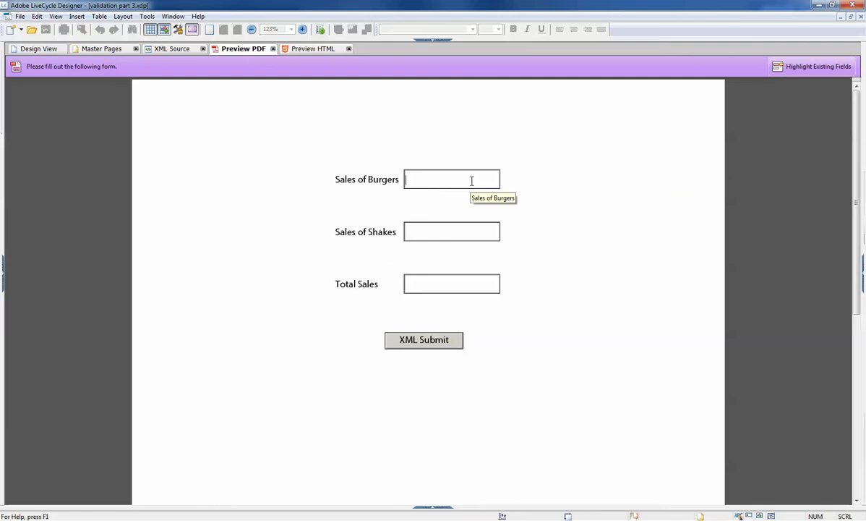
text(4)
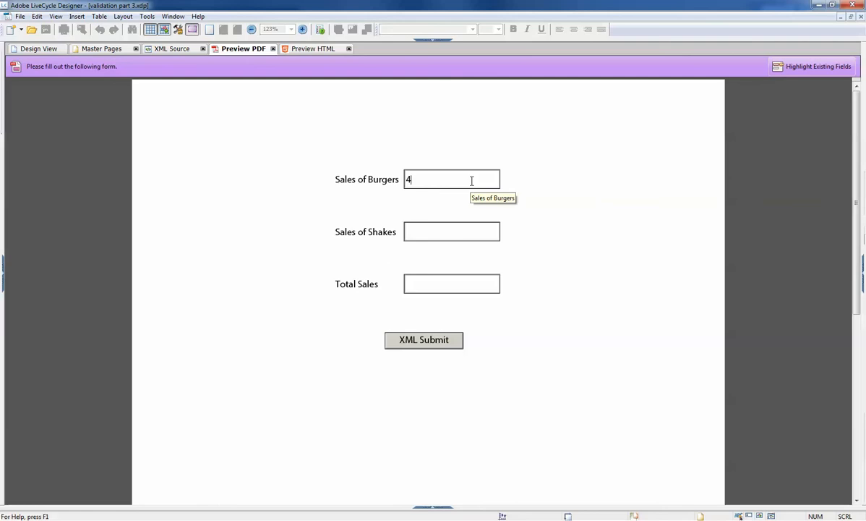
text(55)
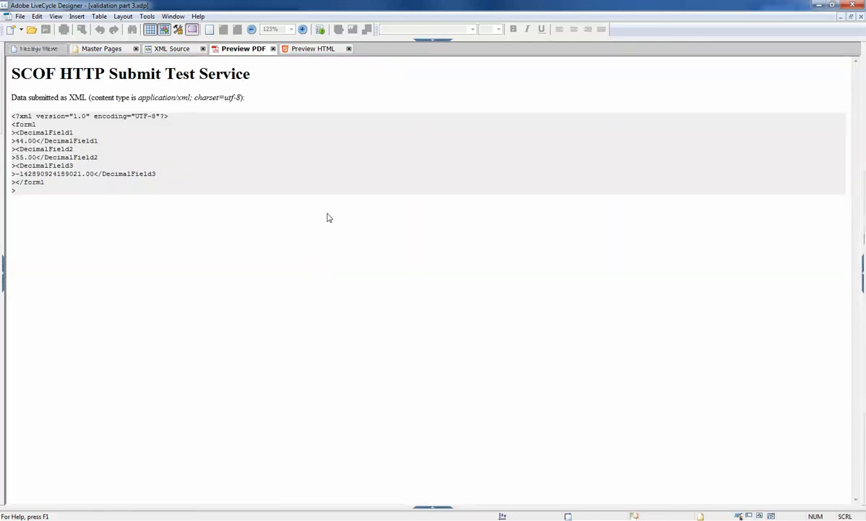
click(186, 141)
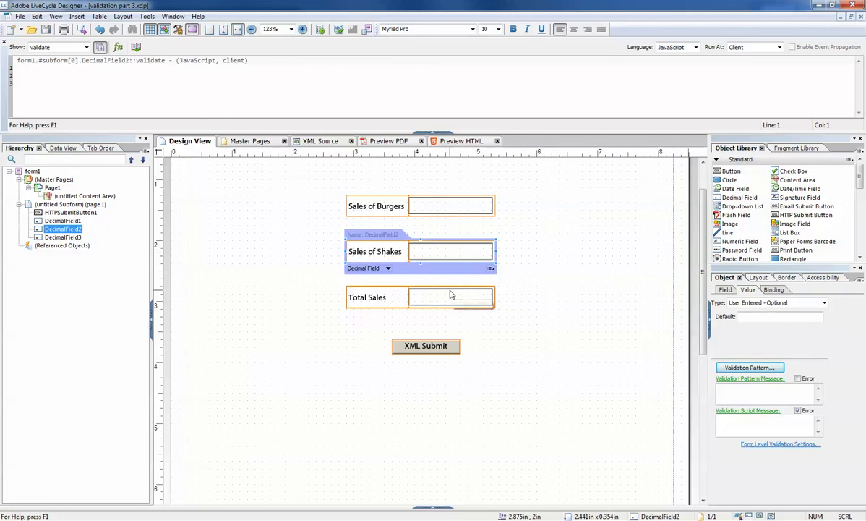
- Give Total Sales the FormCalc validate script Sum(DecimalField1,DecimalField2) == $
click(449, 296)
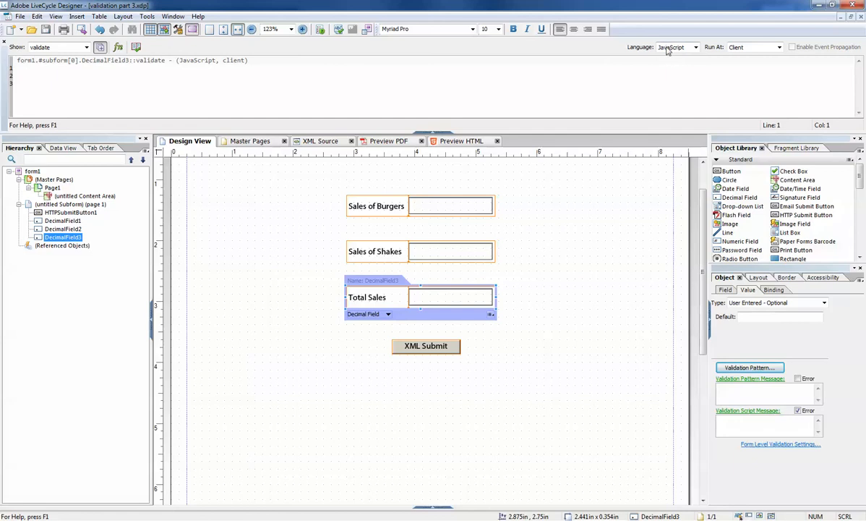
click(676, 47)
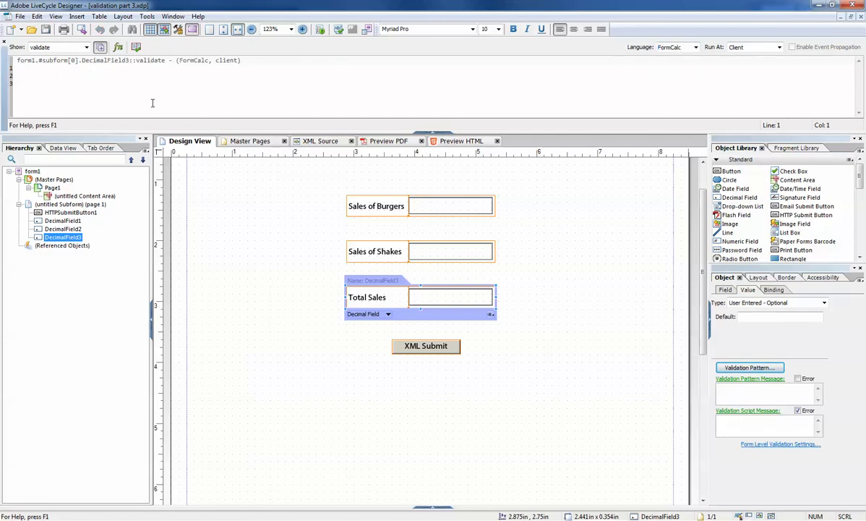
text(Sum()
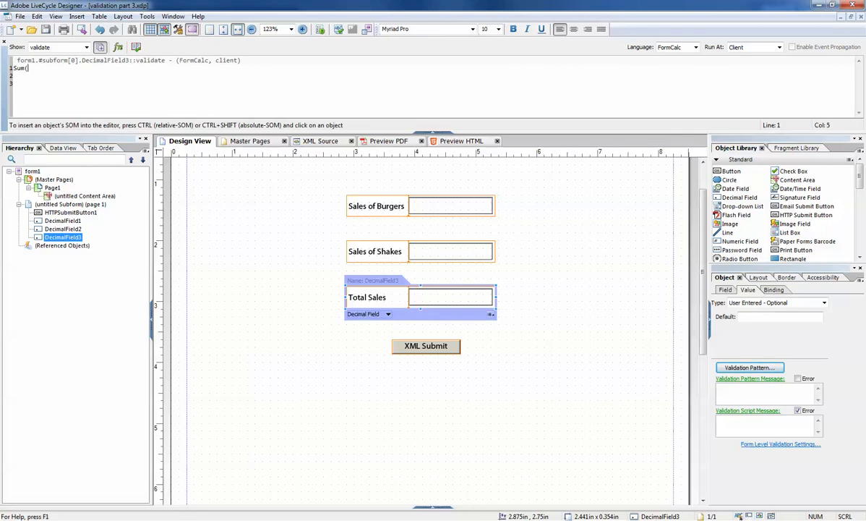
text(DecimalField1,DecimalField2))
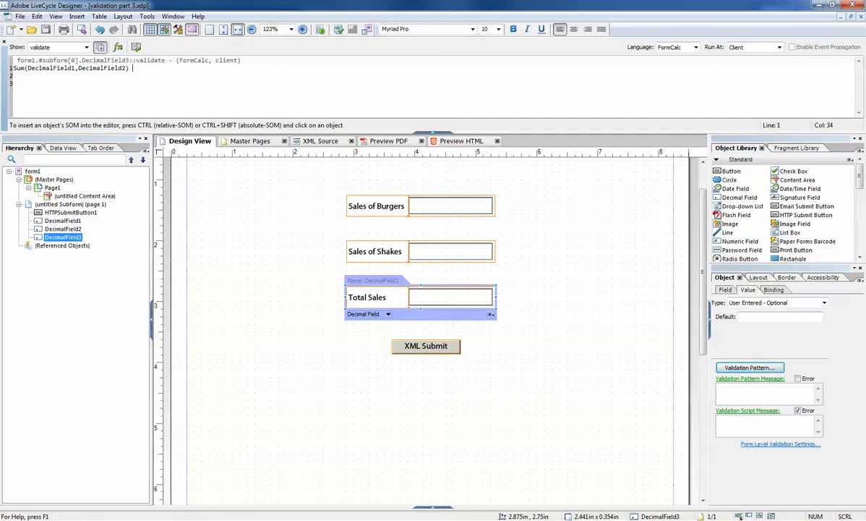
text(==)
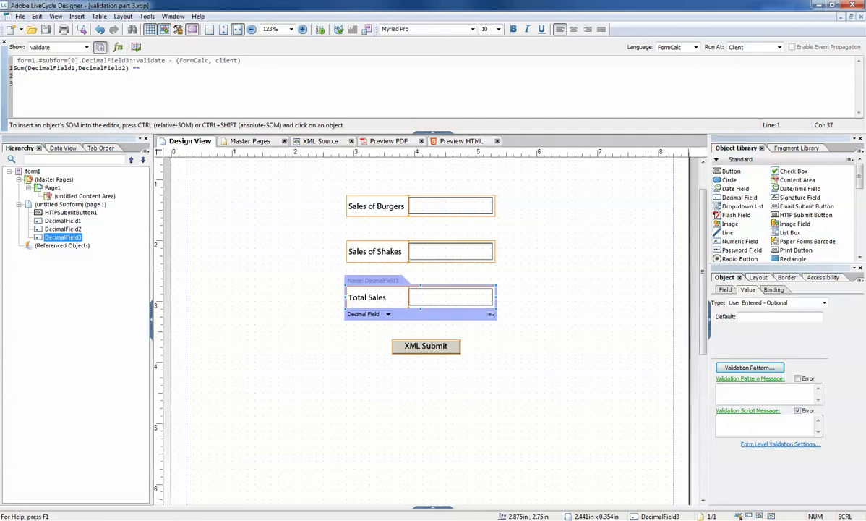
text($)
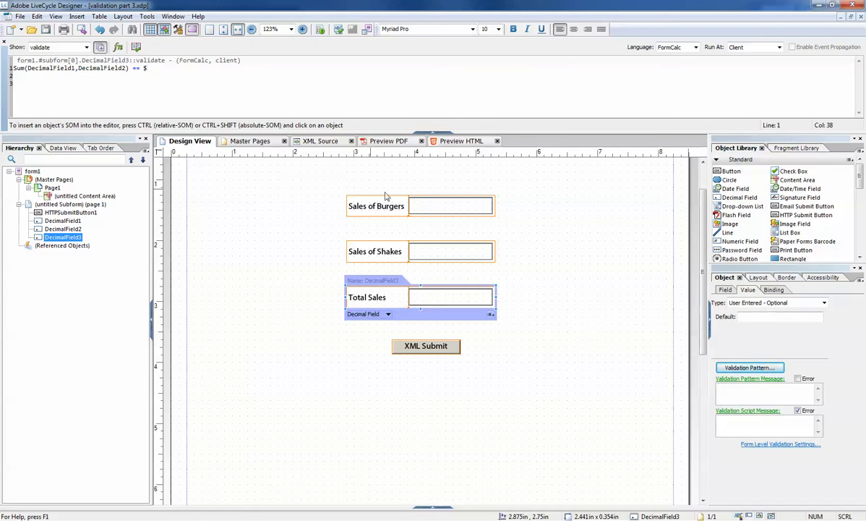
mouse_move(544, 304)
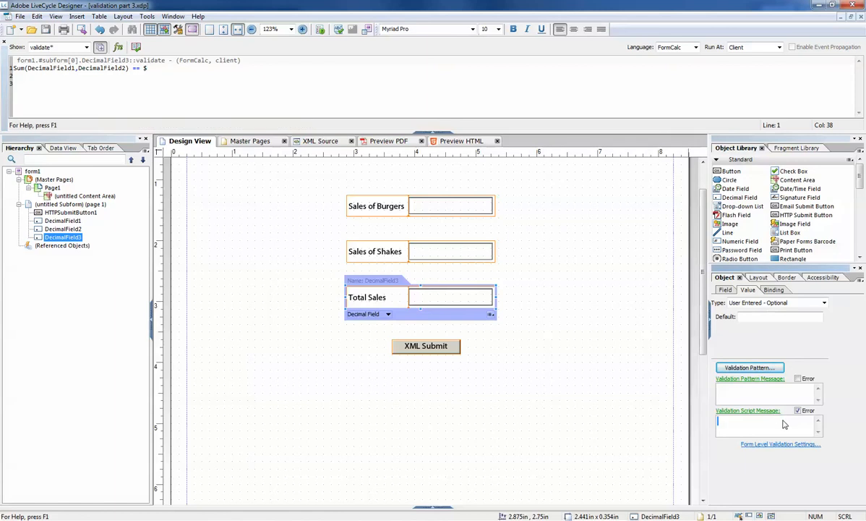
mouse_move(788, 426)
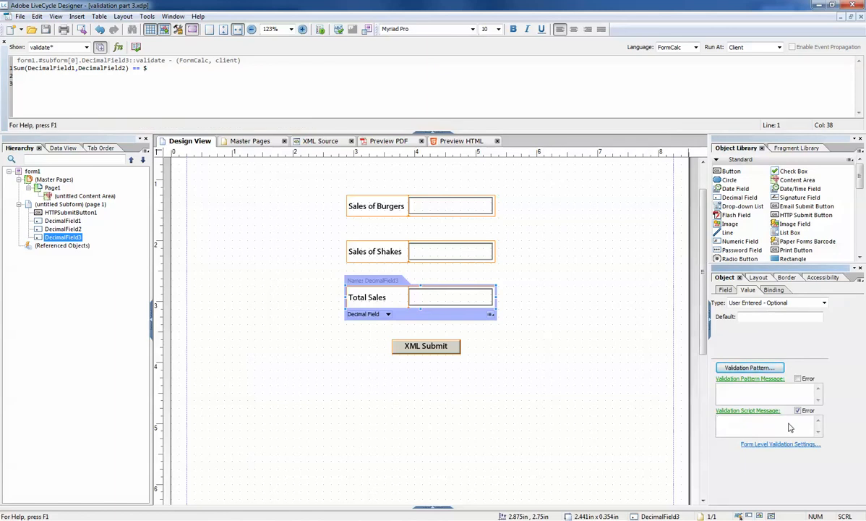
- Set Total Sales' validation message to 'Burger Sales and Shakes Sales must total up in this field'
text(Burger)
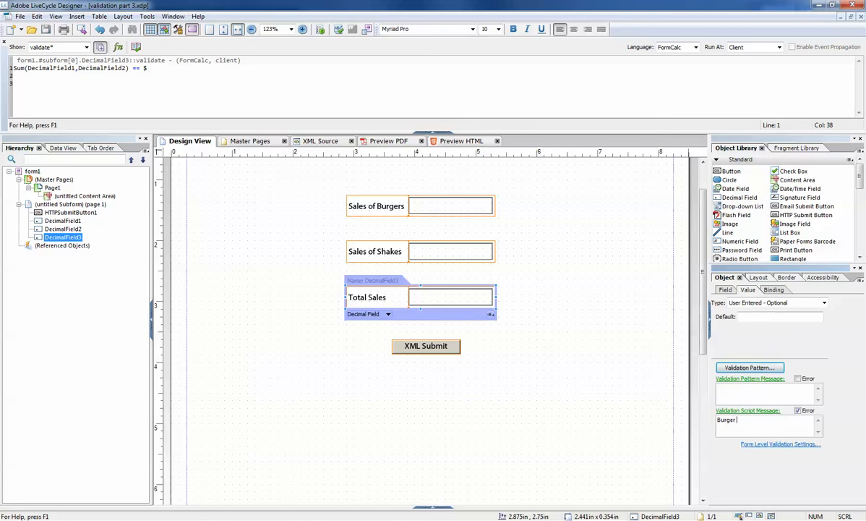
text(Sales and Shakes Sales must total up)
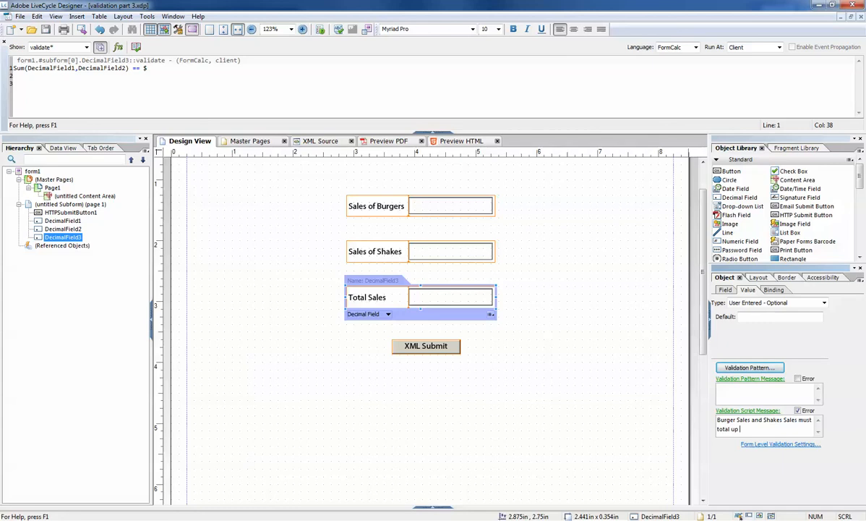
text(in this field)
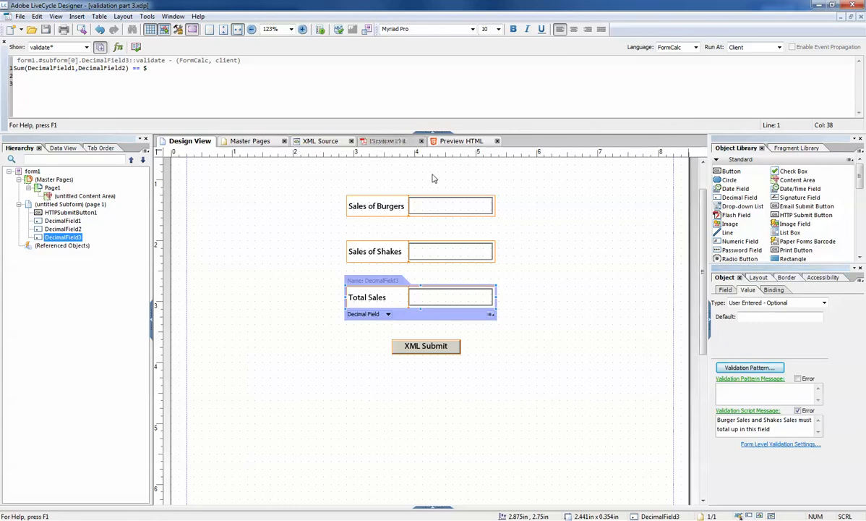
- In PDF preview, trigger the sum-check error, set Total Sales to 15, and return to design
click(390, 140)
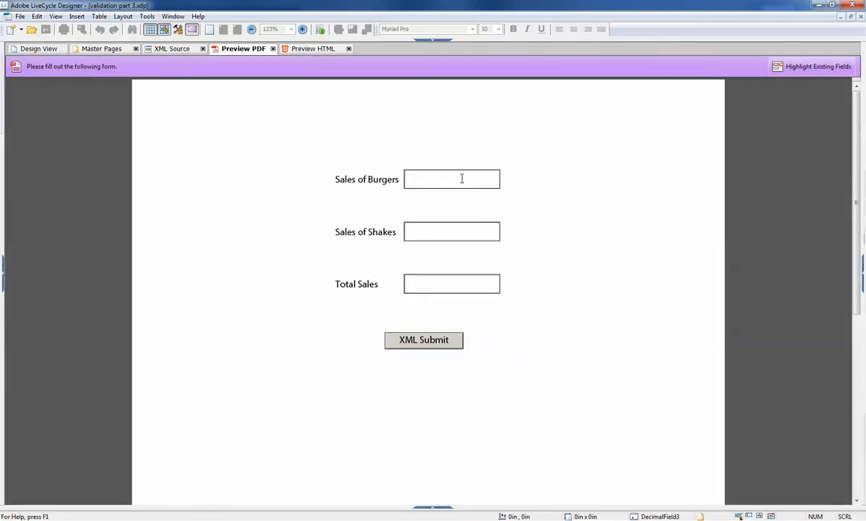
text(5)
text(10)
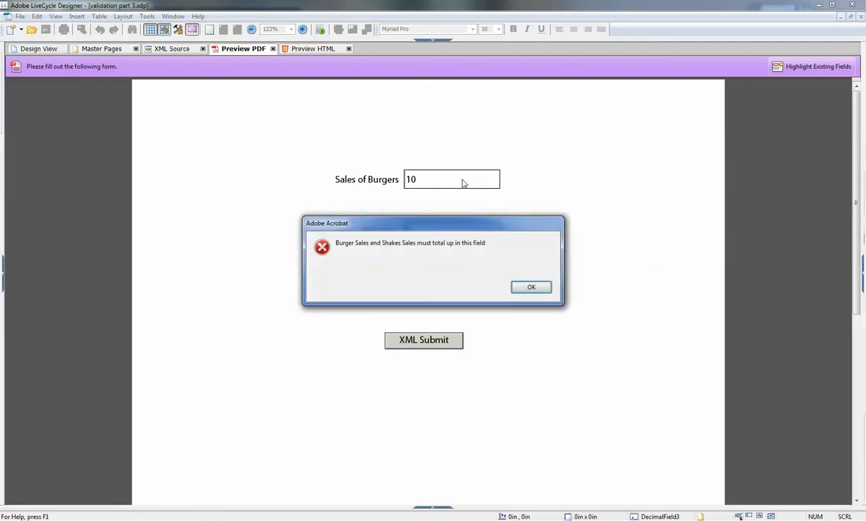
click(532, 287)
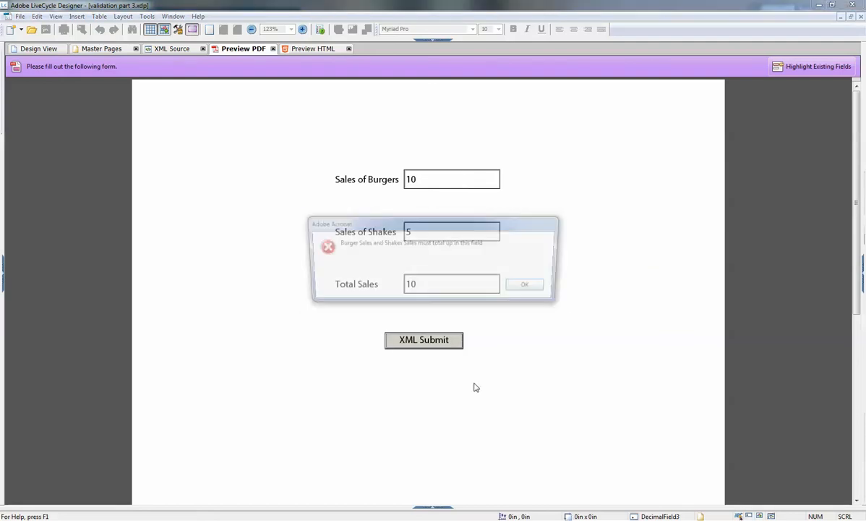
click(525, 284)
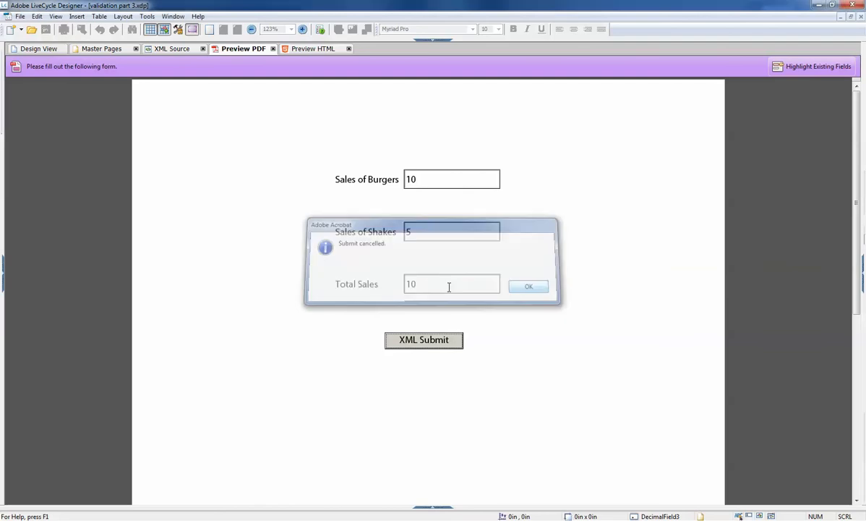
click(528, 286)
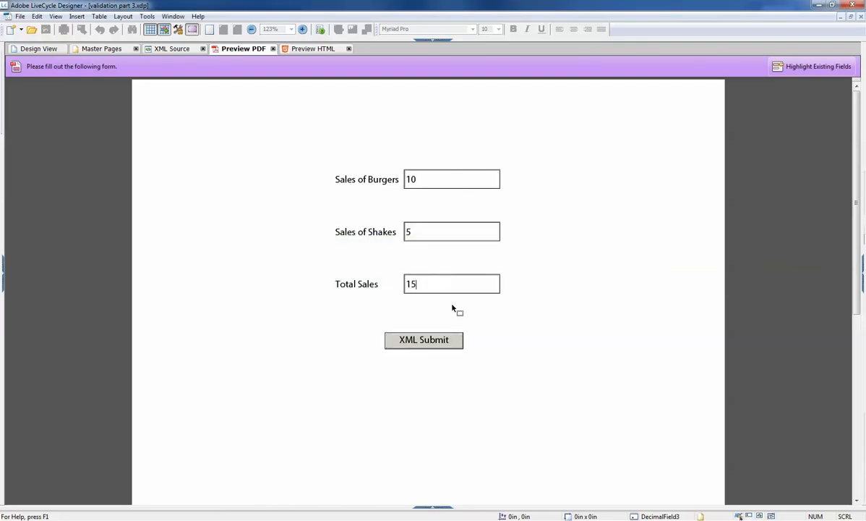
click(424, 340)
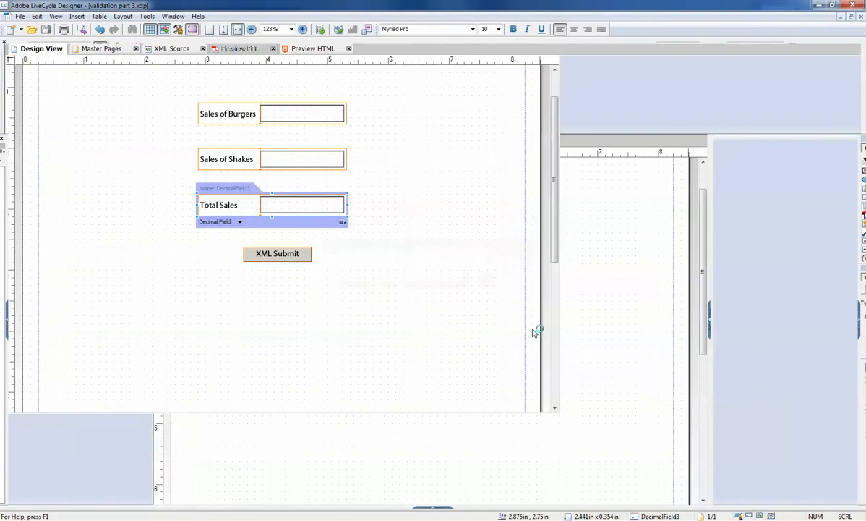
- In preview, submit -5 burgers, 10 shakes and total 5 without any validation error
click(243, 49)
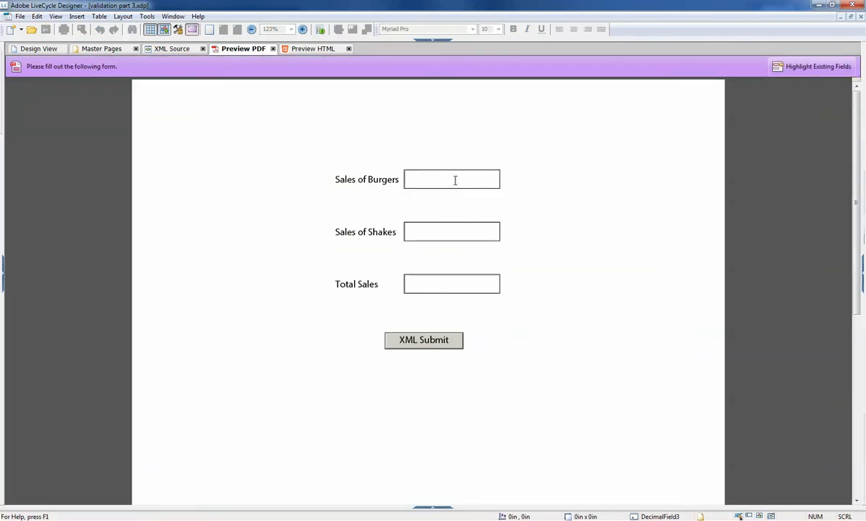
click(451, 180)
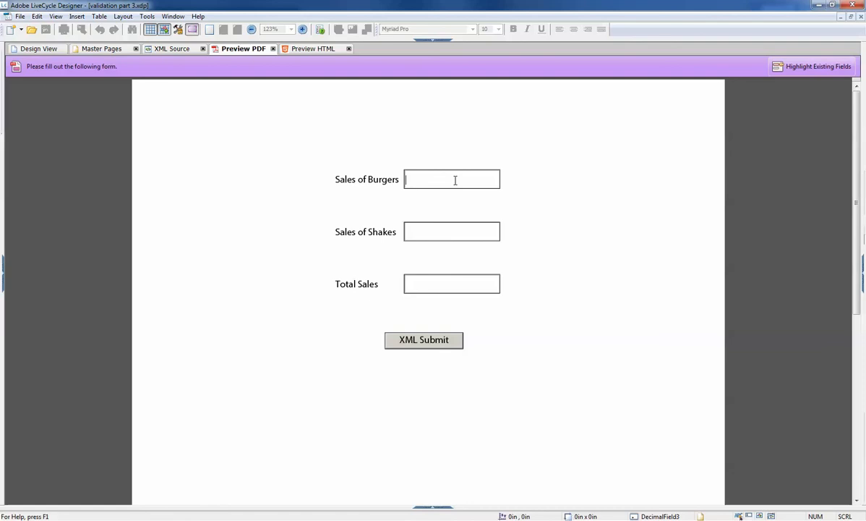
text(-)
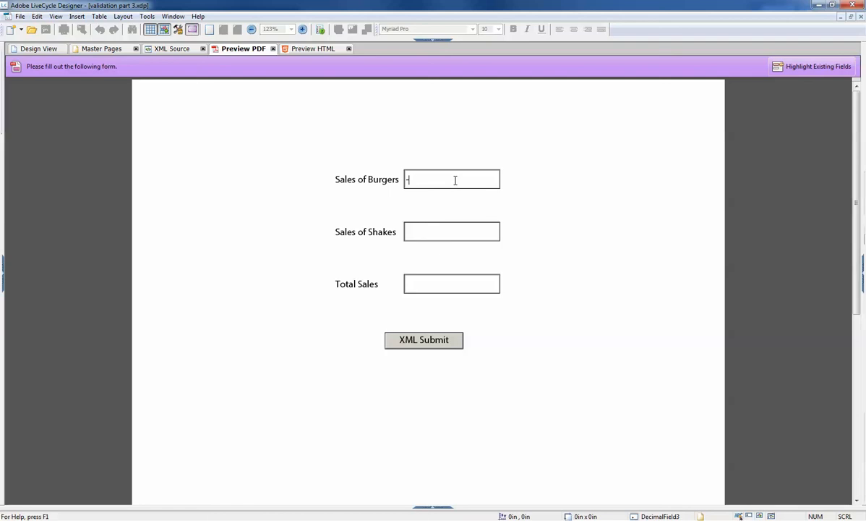
text(5)
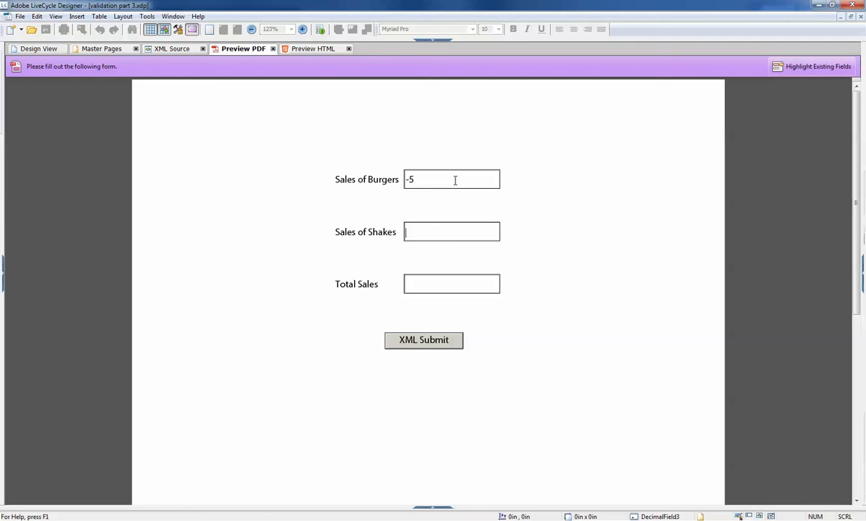
text(10)
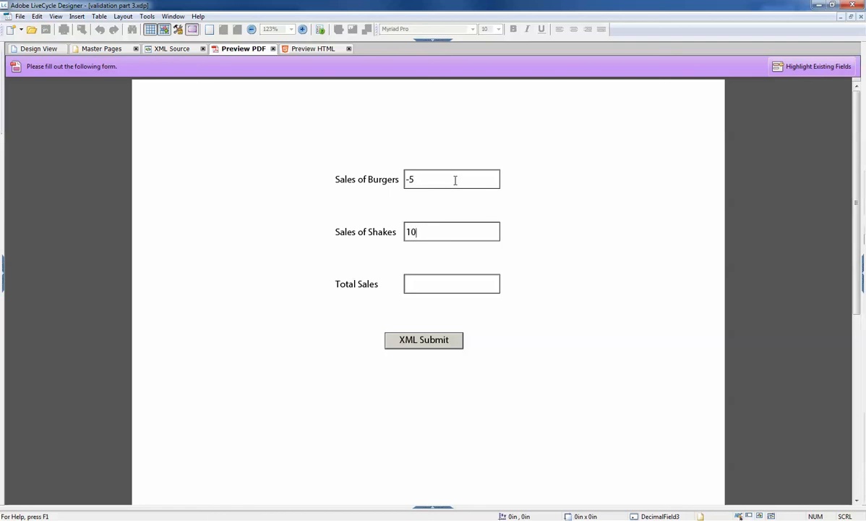
click(452, 283)
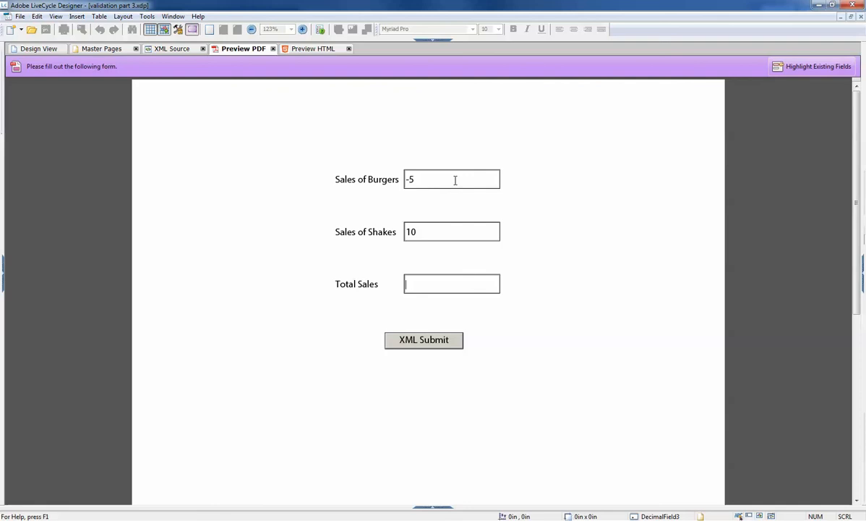
click(424, 340)
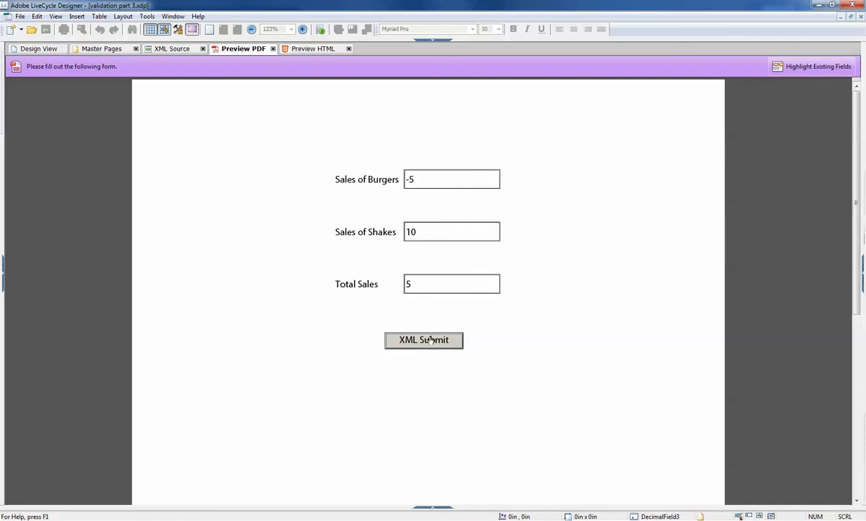
click(424, 340)
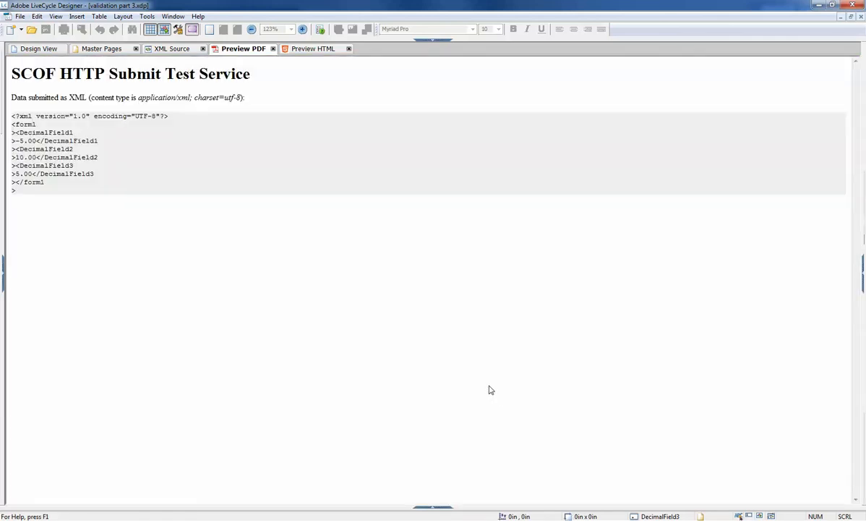
mouse_move(61, 189)
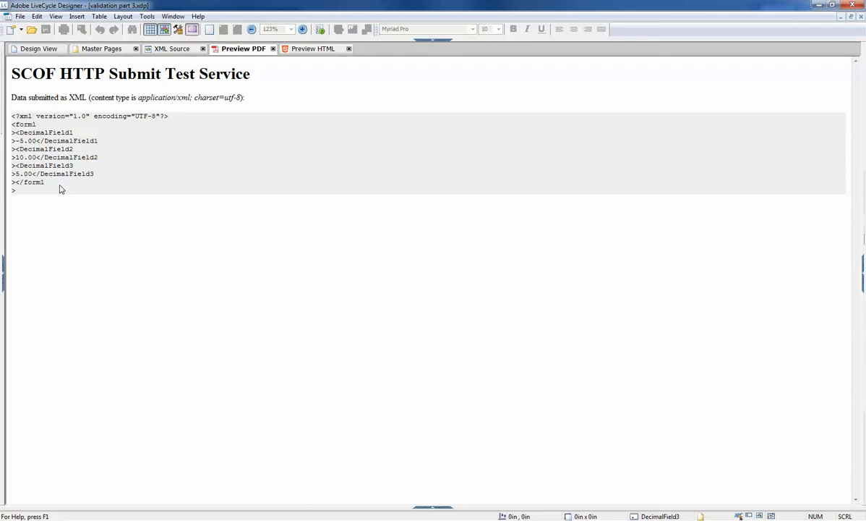
key(ctrl+a)
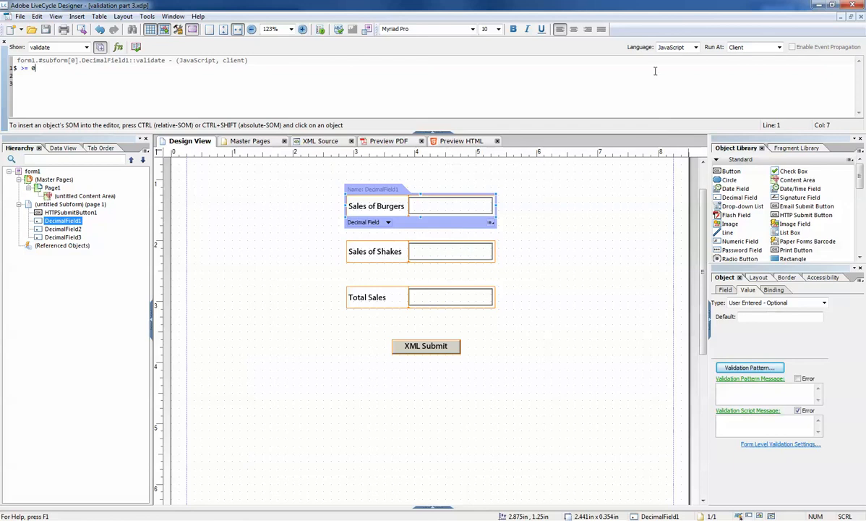
- Give burger and shake fields FormCalc $ >= 0 validations with message 'Cannot have values less than 0'
click(689, 47)
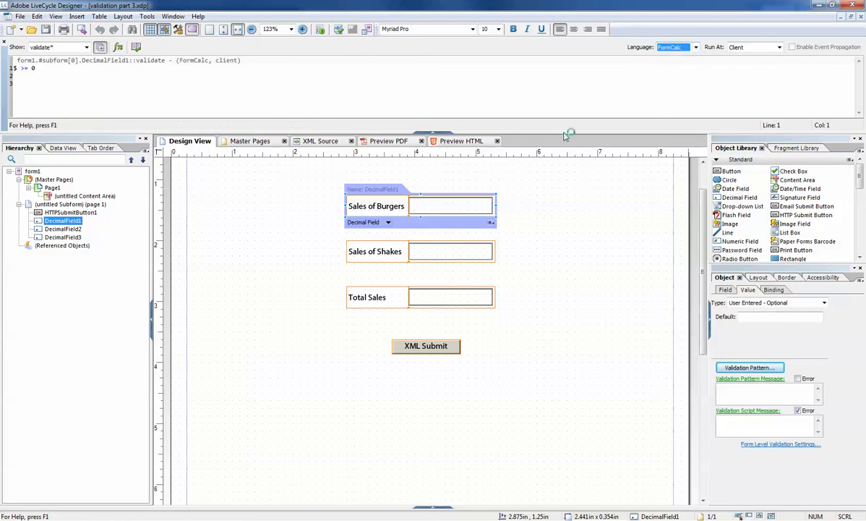
click(696, 47)
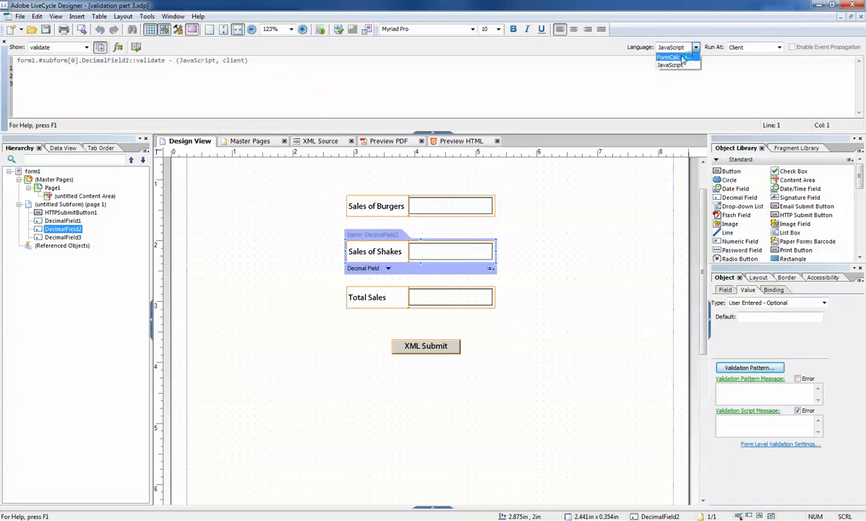
click(667, 56)
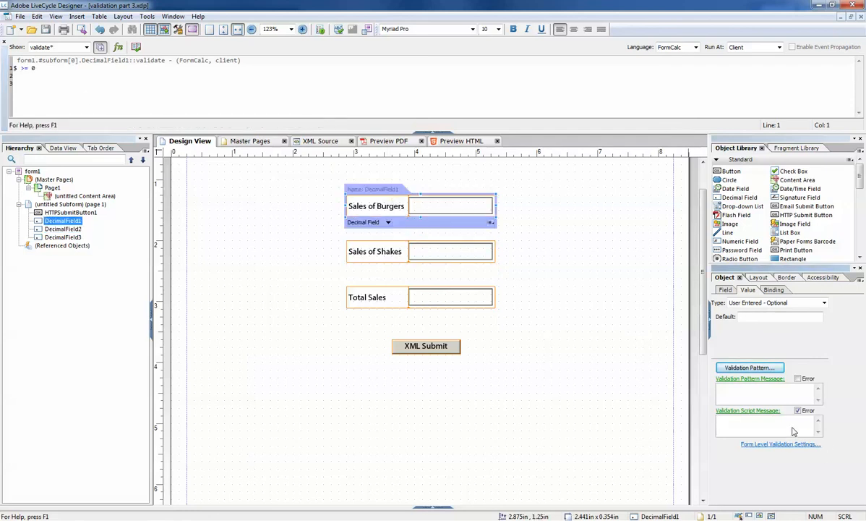
text(Cannot h)
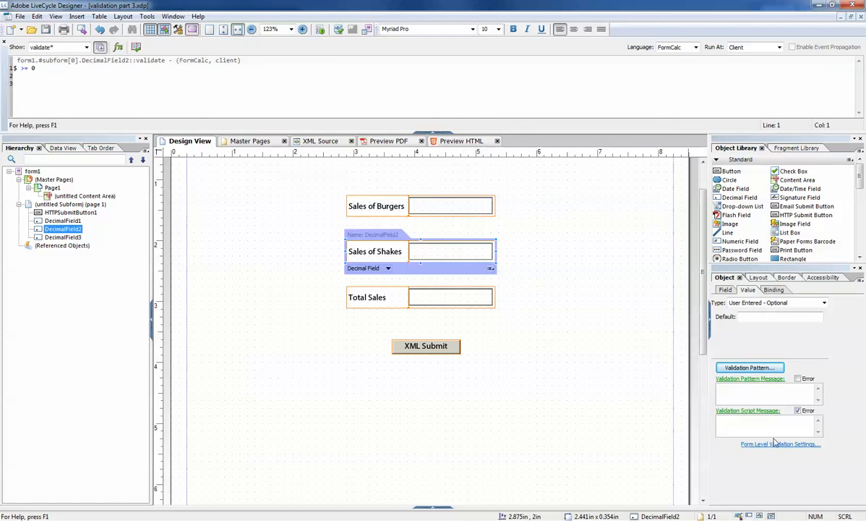
click(53, 187)
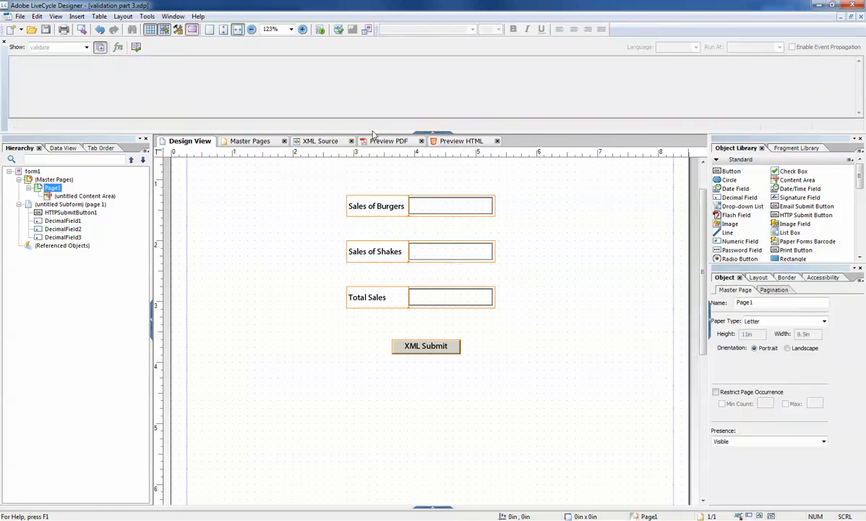
- In preview, enter -5 burgers and dismiss the sum and negative-value error alerts
click(389, 140)
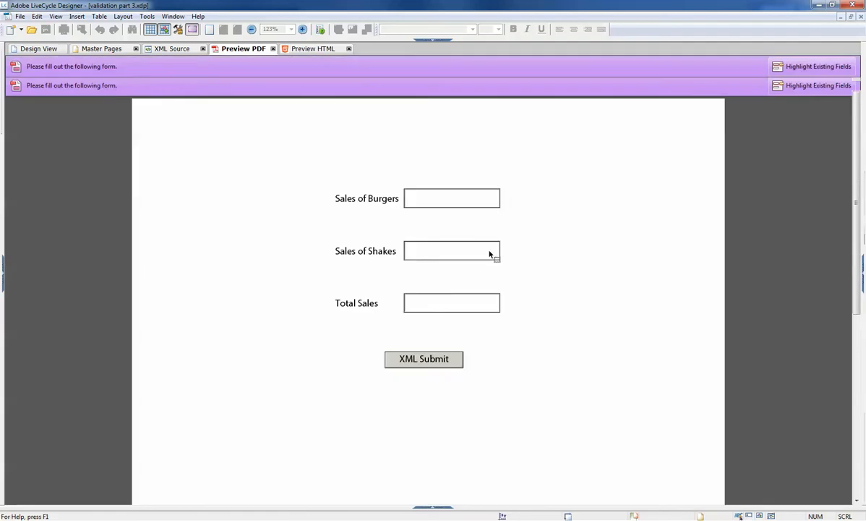
text(5)
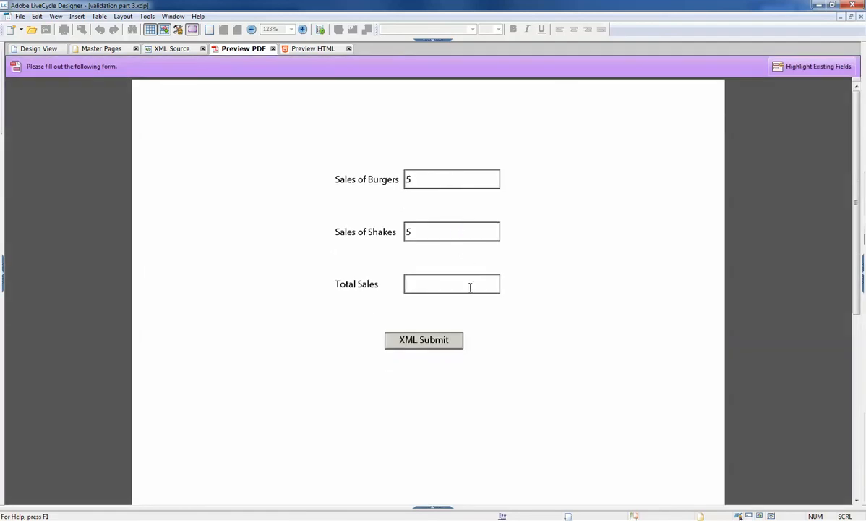
click(424, 340)
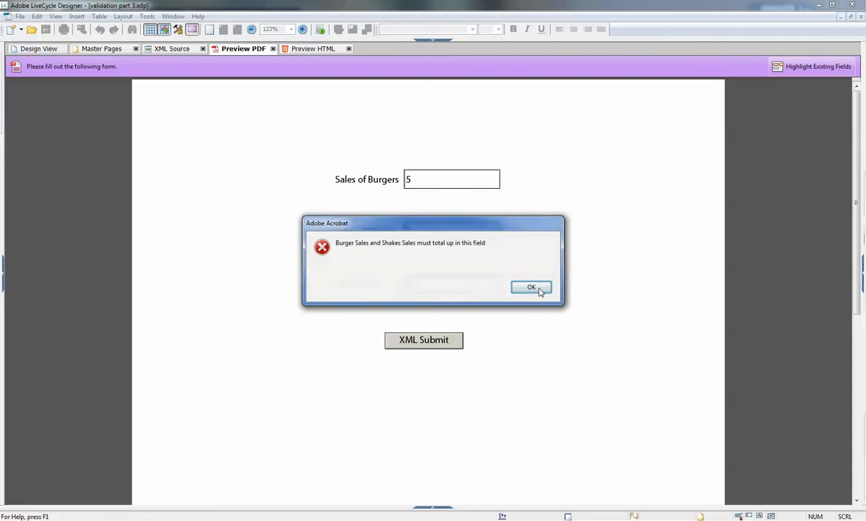
click(532, 287)
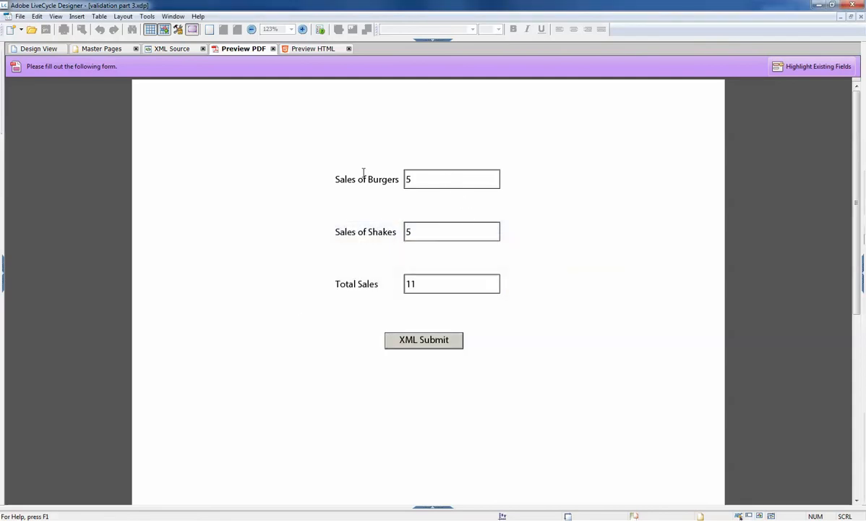
text(-5)
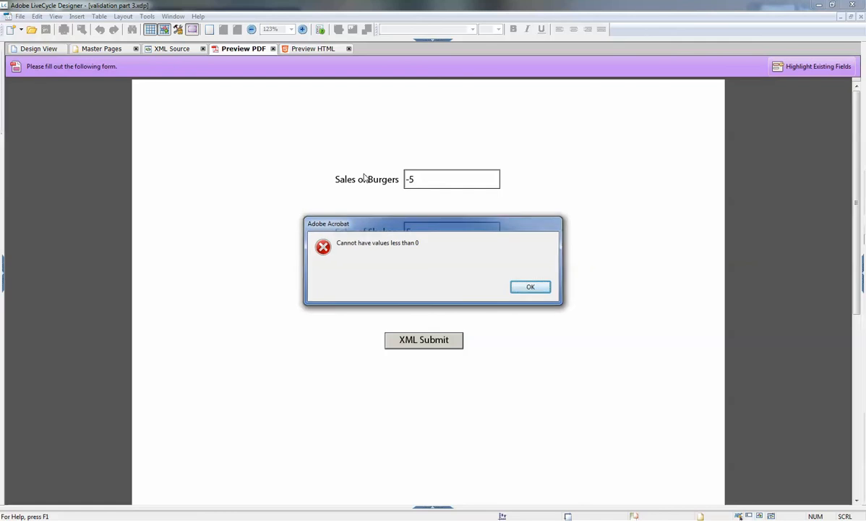
click(530, 287)
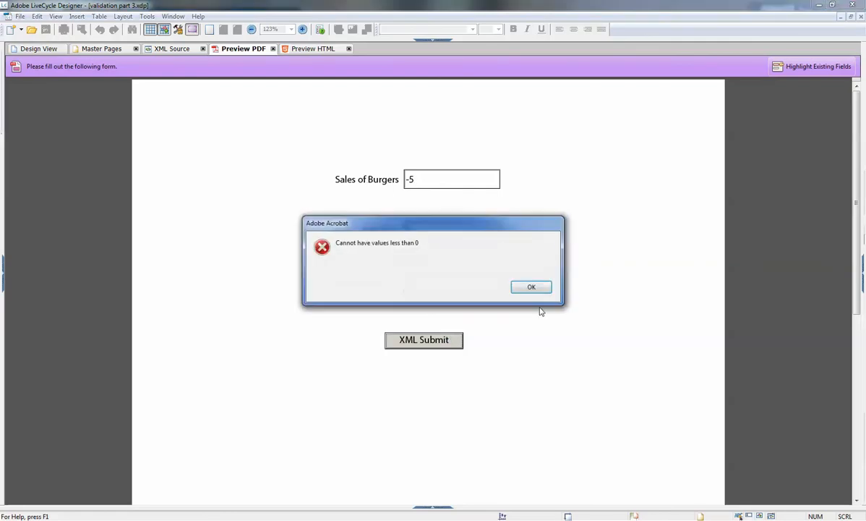
click(531, 286)
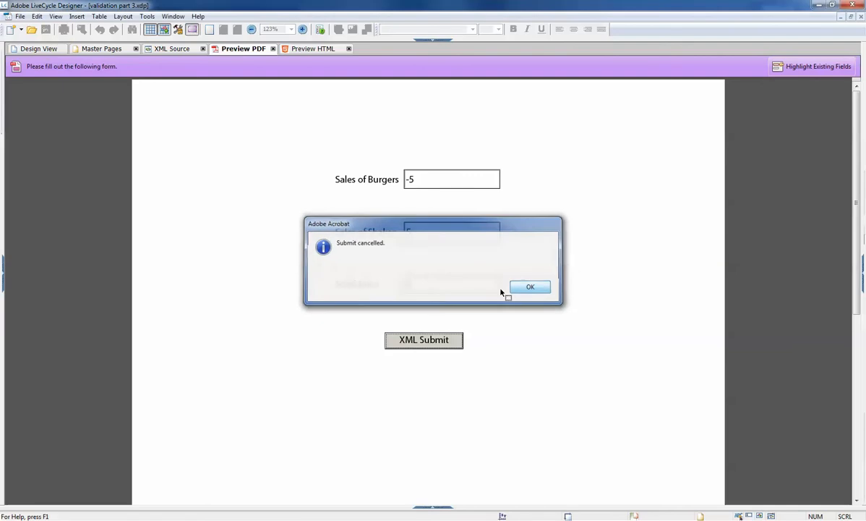
click(530, 286)
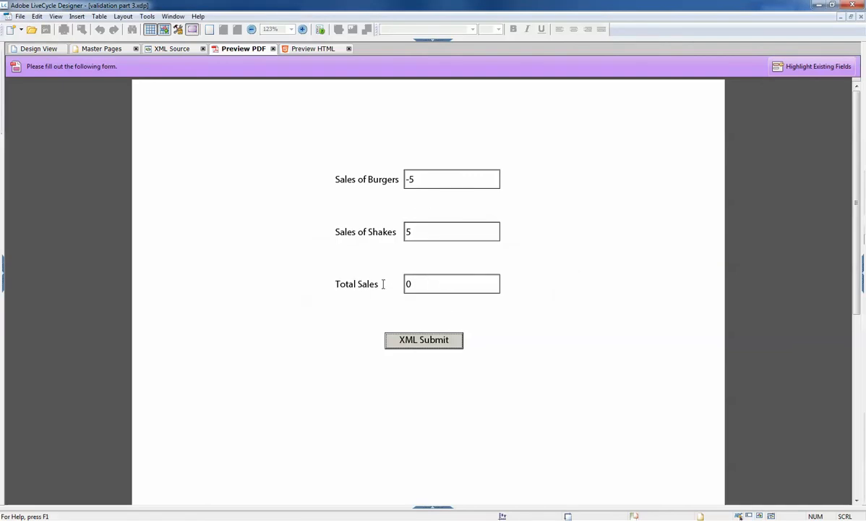
- Resubmit with -5 burgers, confirming the negative-value error cancels submission
click(451, 179)
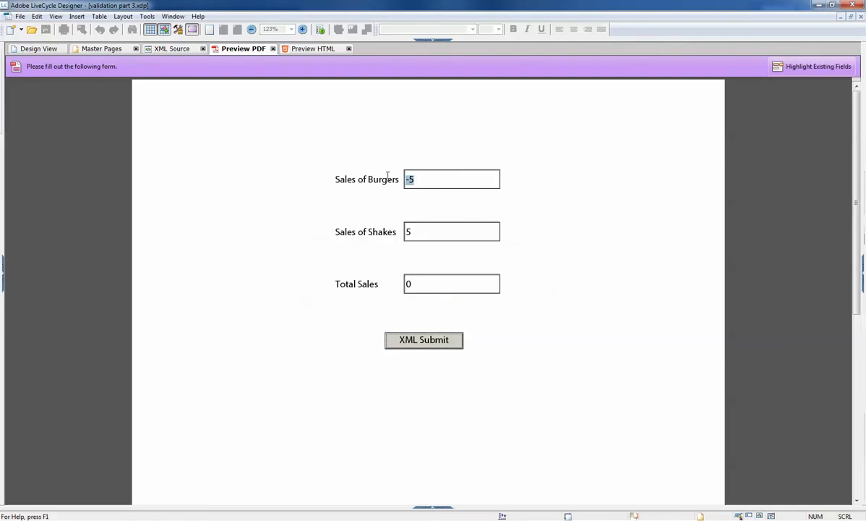
mouse_move(468, 365)
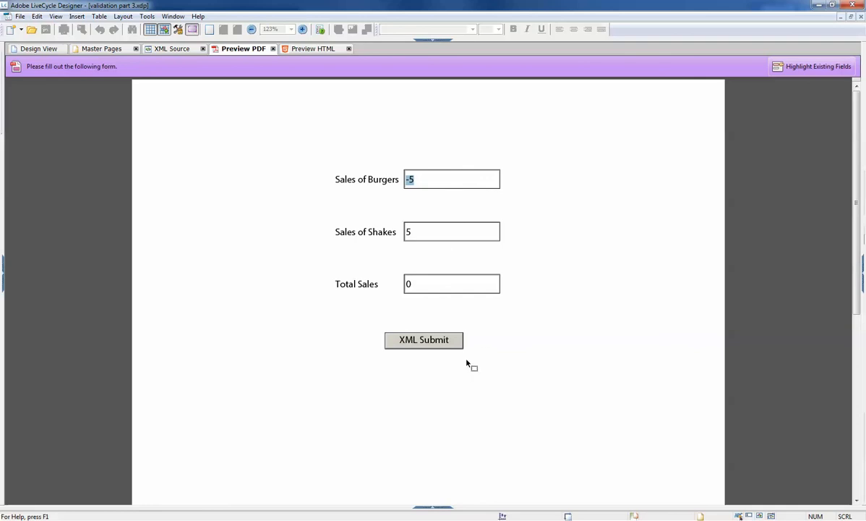
click(423, 339)
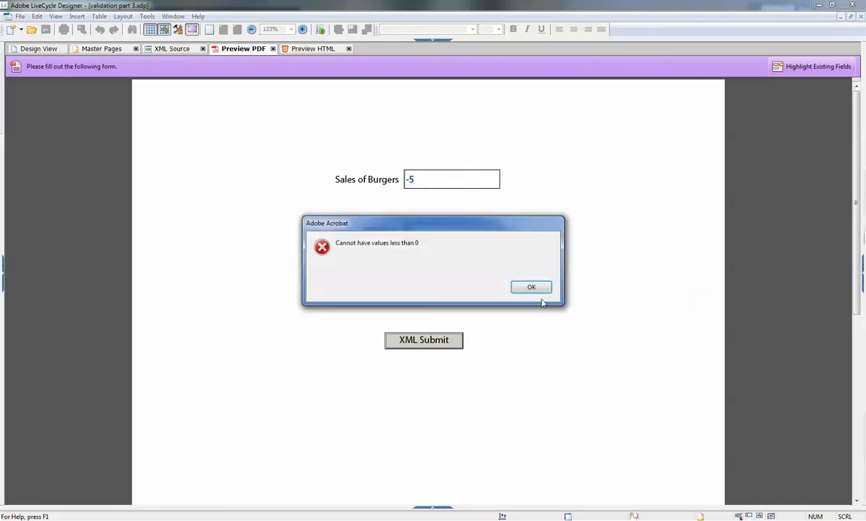
click(531, 287)
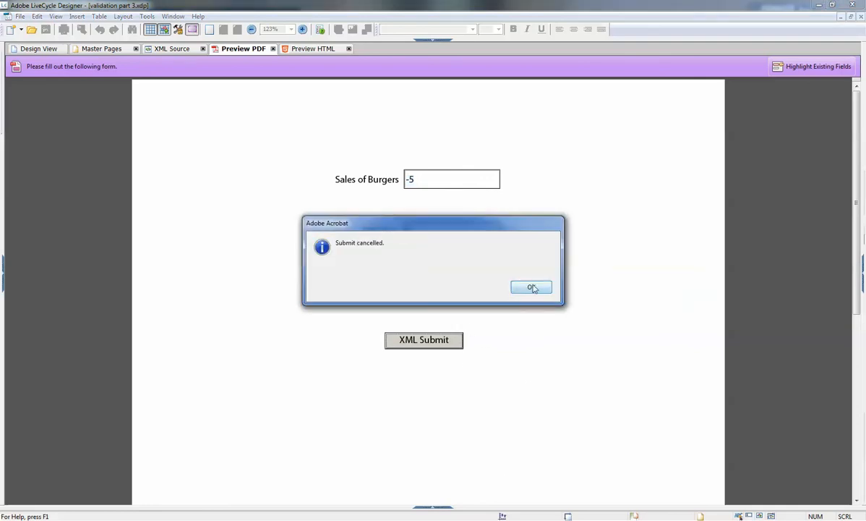
click(532, 287)
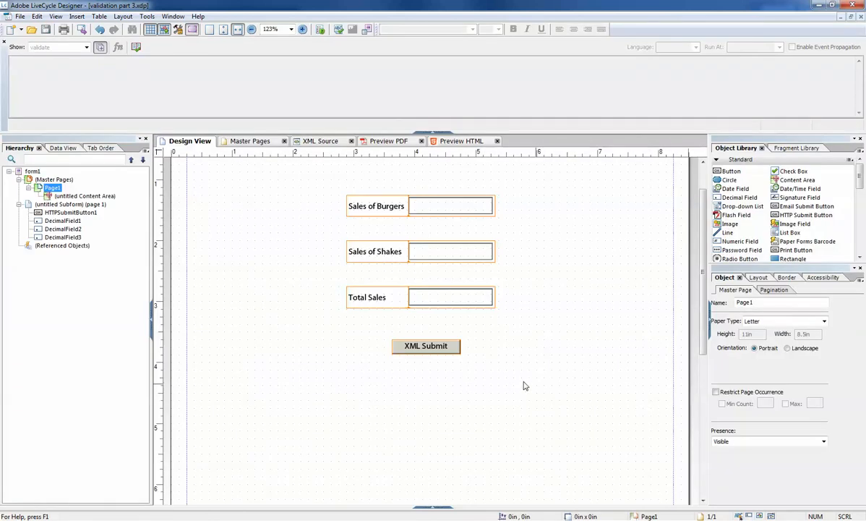
- Extend Total Sales' validate script to Sum(DecimalField1,DecimalField2) == $ and $ > 100
click(450, 296)
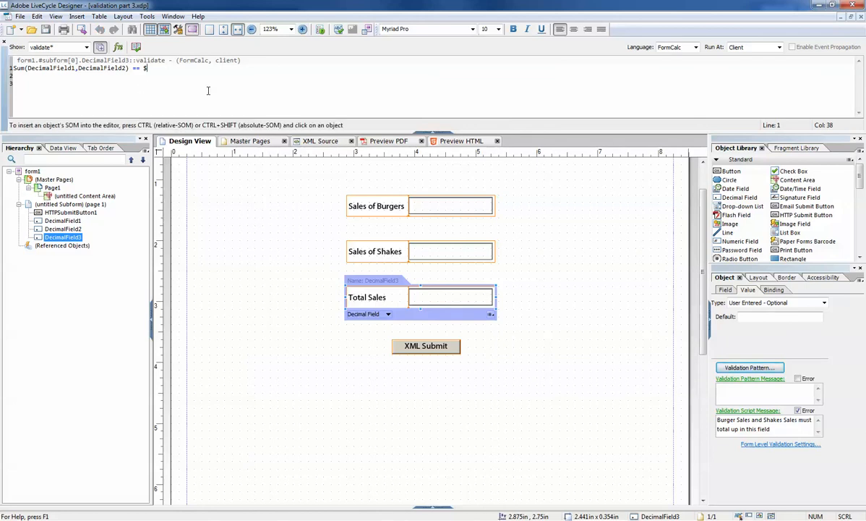
text(and)
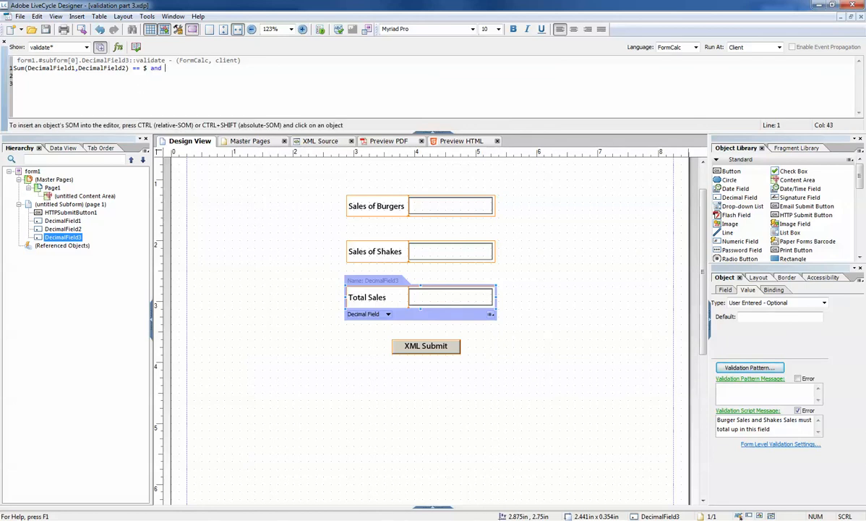
text($)
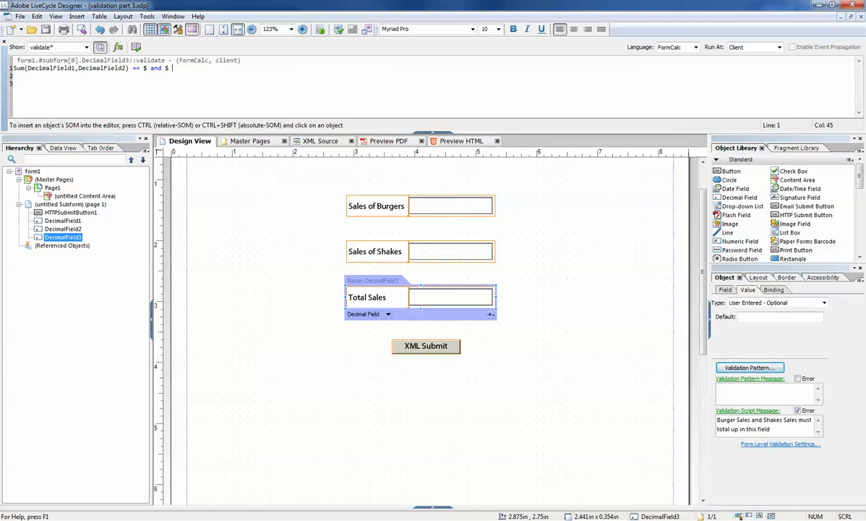
text(100)
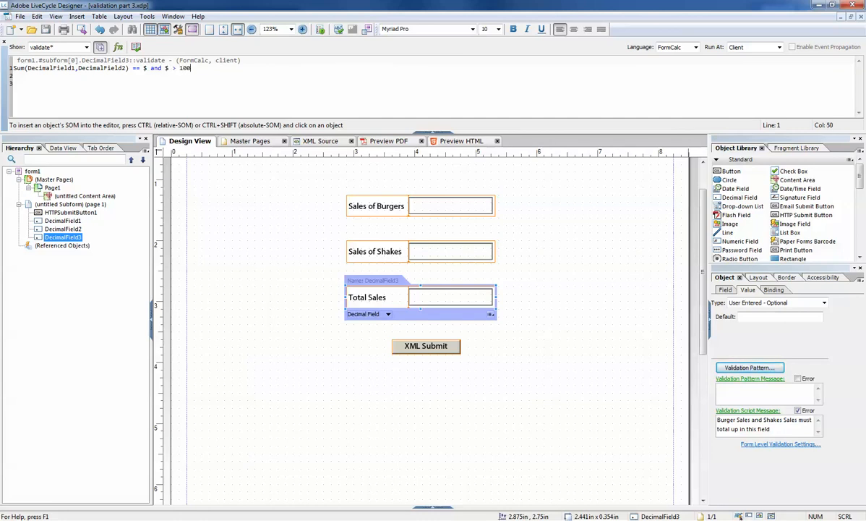
mouse_move(282, 223)
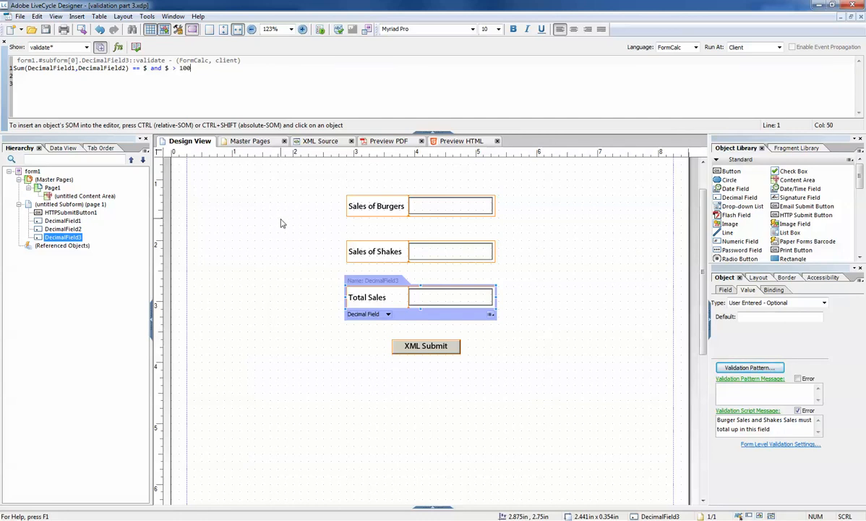
click(52, 188)
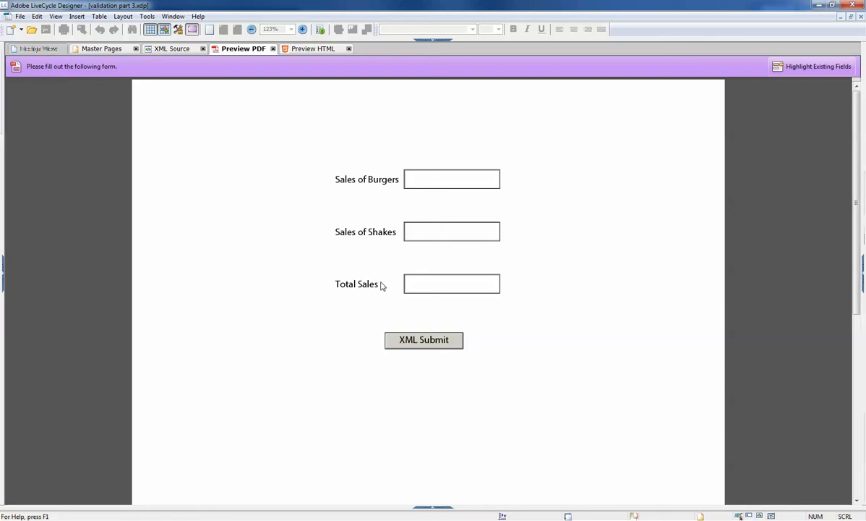
- In preview, get total 55 rejected, then submit burgers 50, shakes 51 and total 101
click(186, 140)
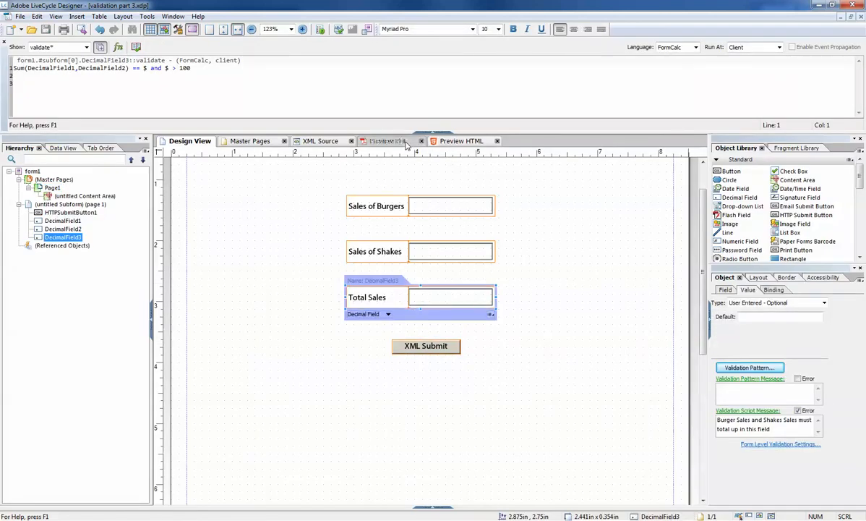
click(382, 140)
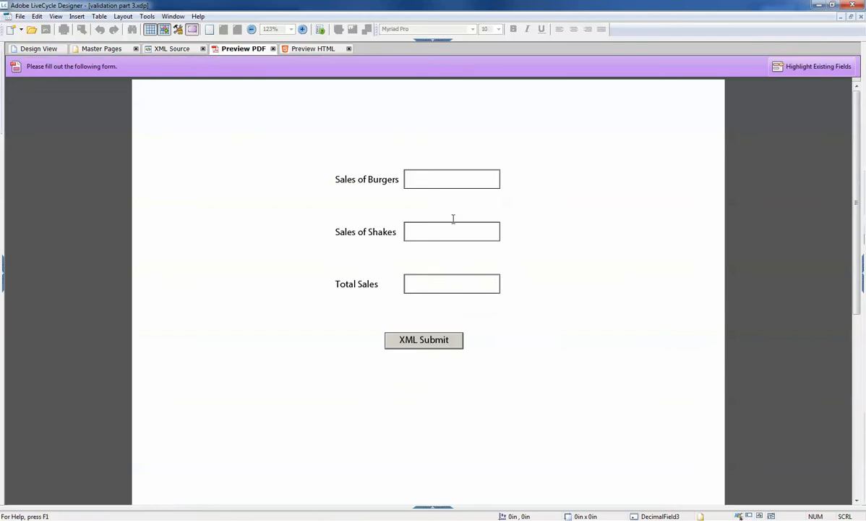
text(5)
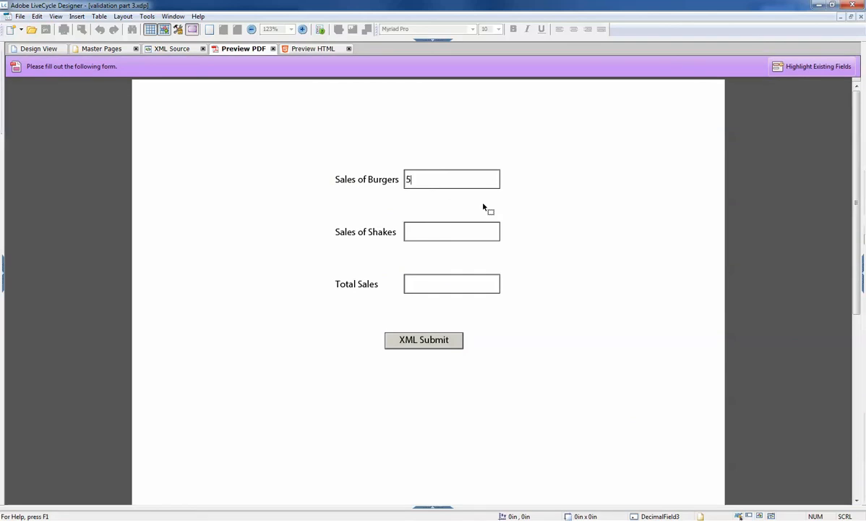
text(5)
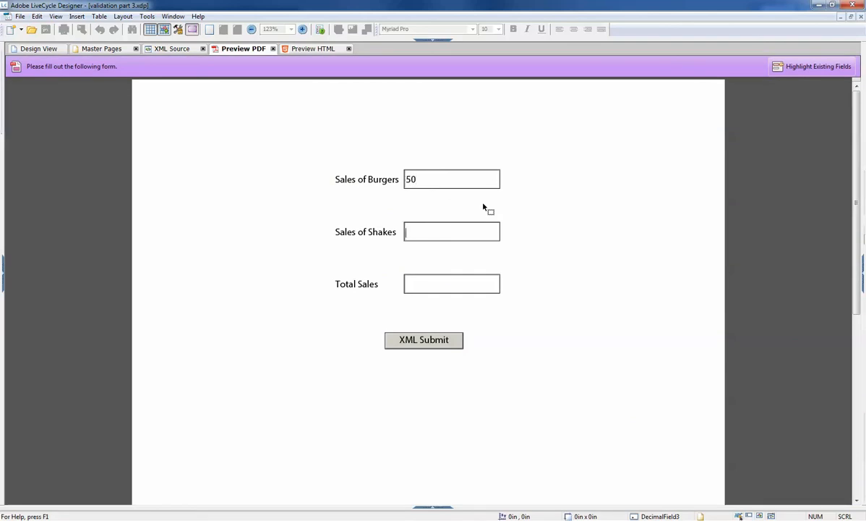
text(5)
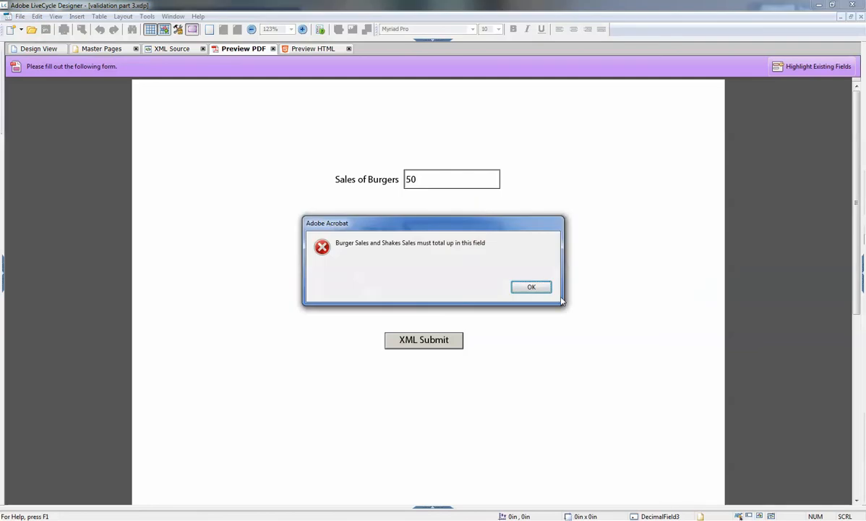
mouse_move(528, 265)
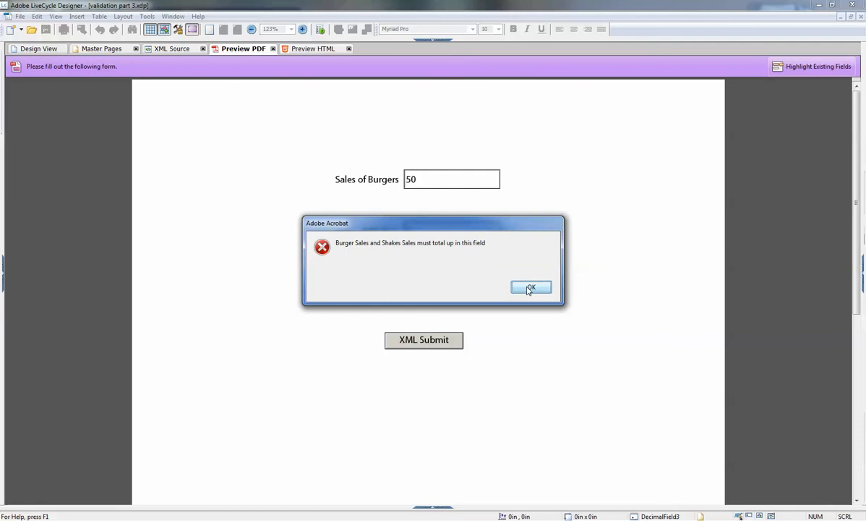
click(531, 288)
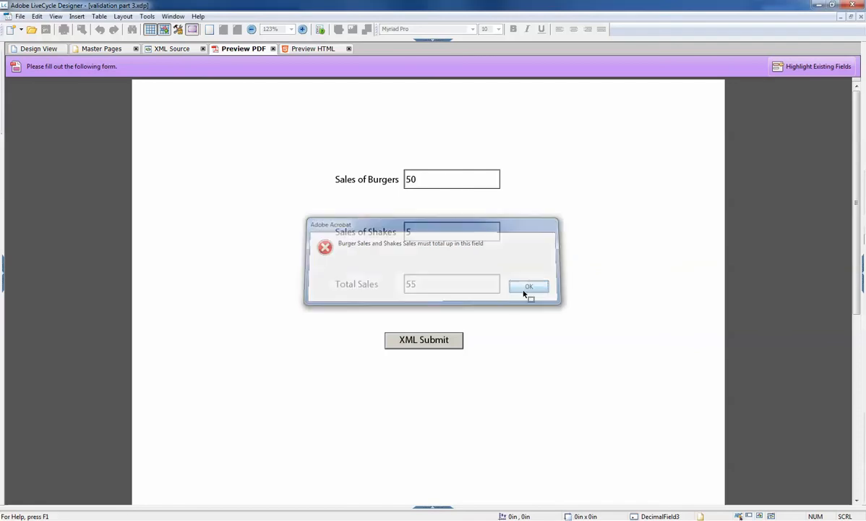
click(529, 286)
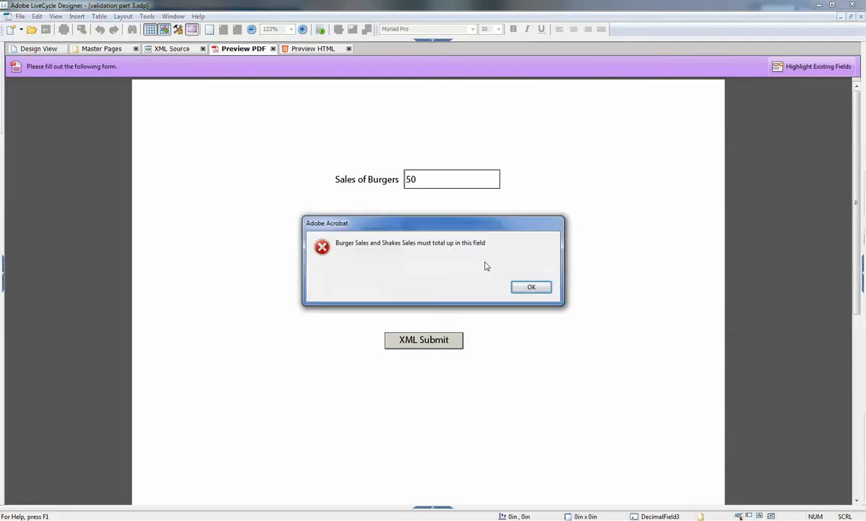
click(532, 287)
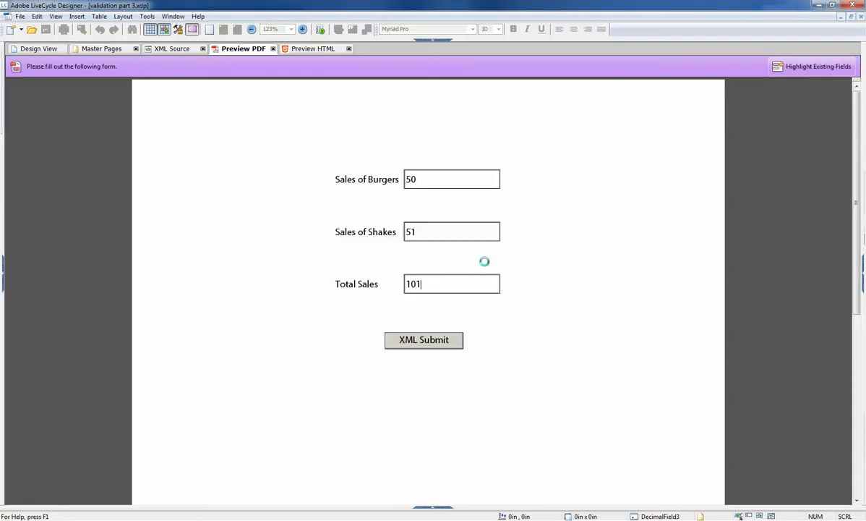
click(424, 340)
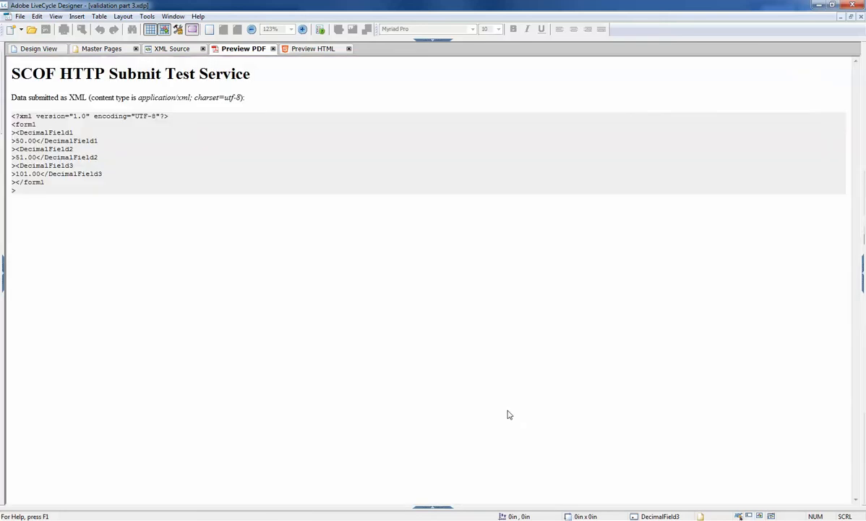
- Return to Design View and select 'and' in Total Sales' validate script
click(39, 48)
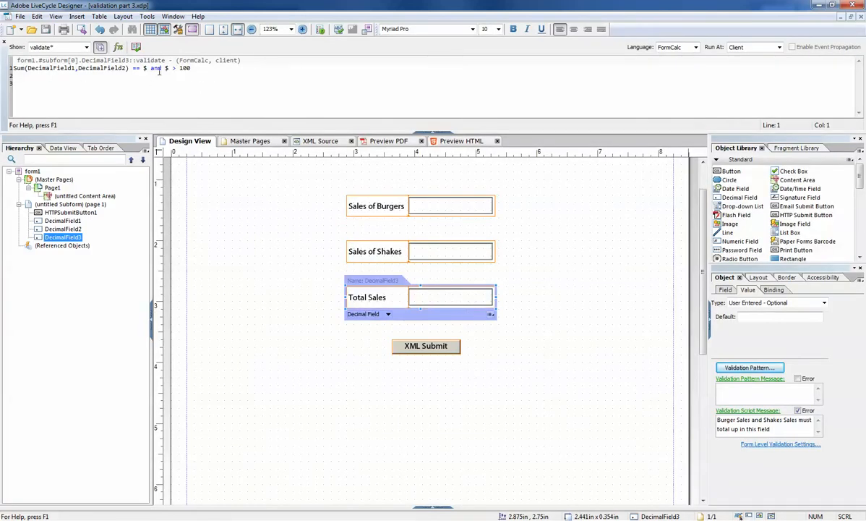
double_click(156, 68)
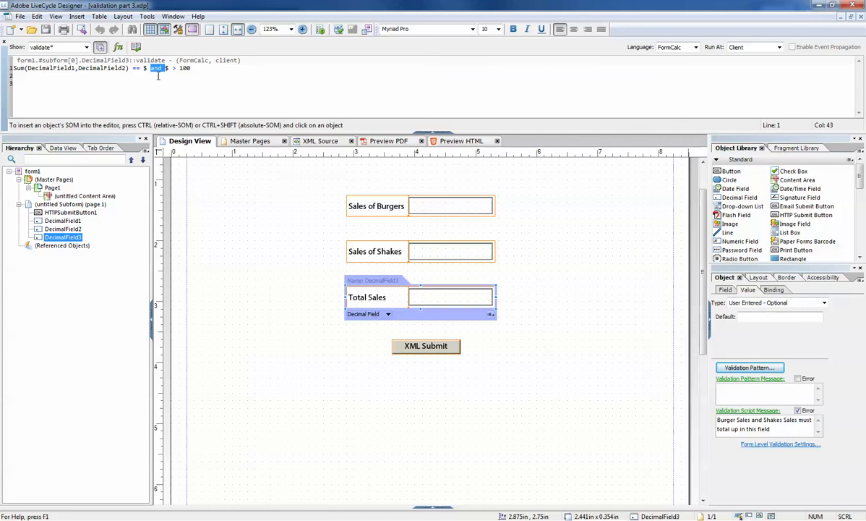